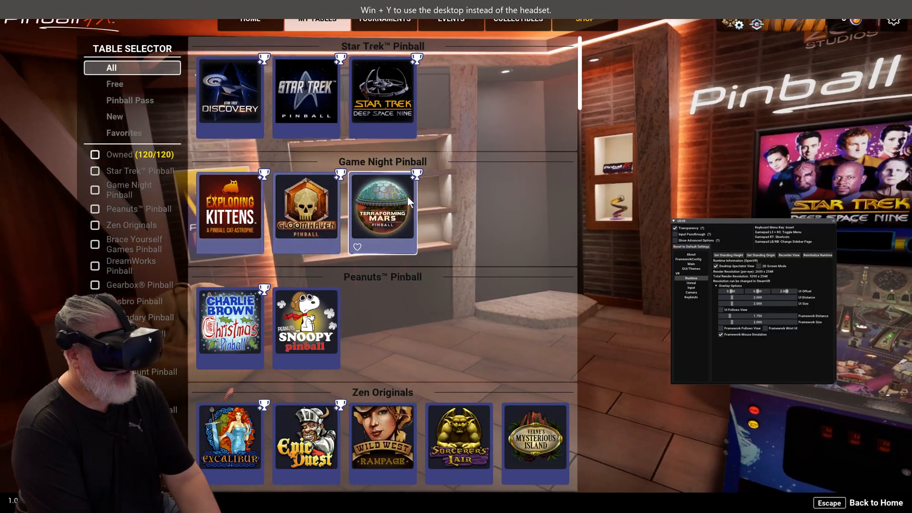
# Scroll down the table list, select Godzilla vs. Kong Pinball, and launch it.
pyautogui.scroll(-3)
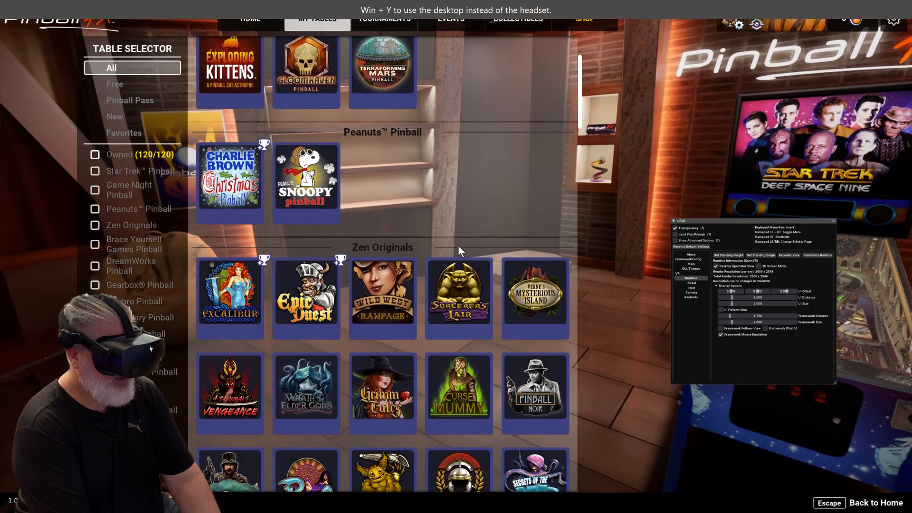
pyautogui.scroll(-3)
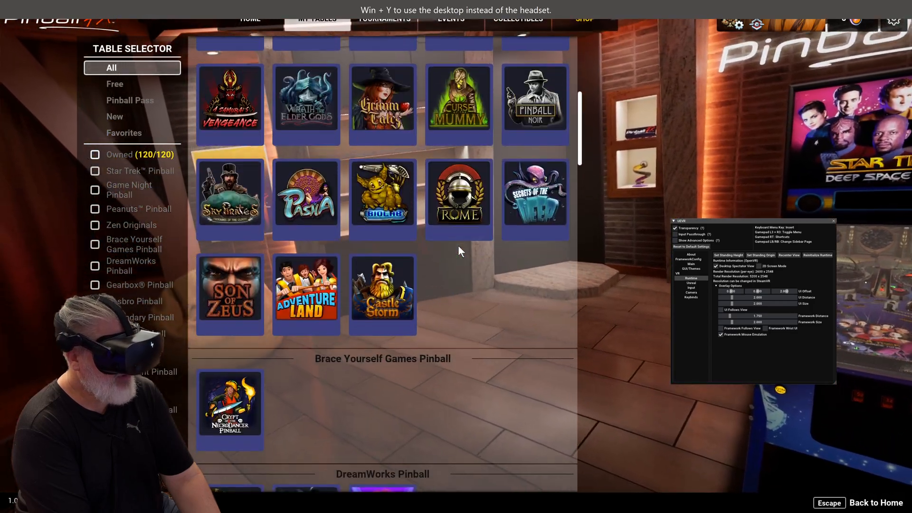
pyautogui.scroll(-3)
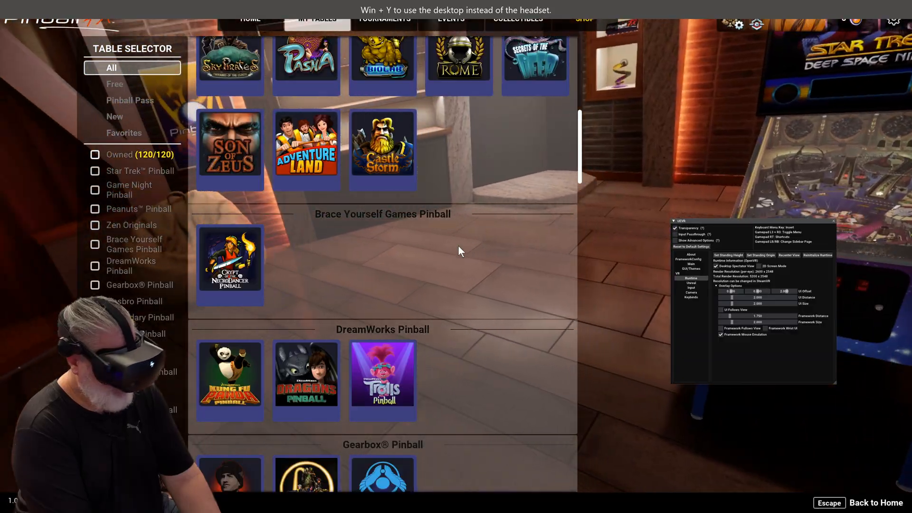
pyautogui.scroll(-3)
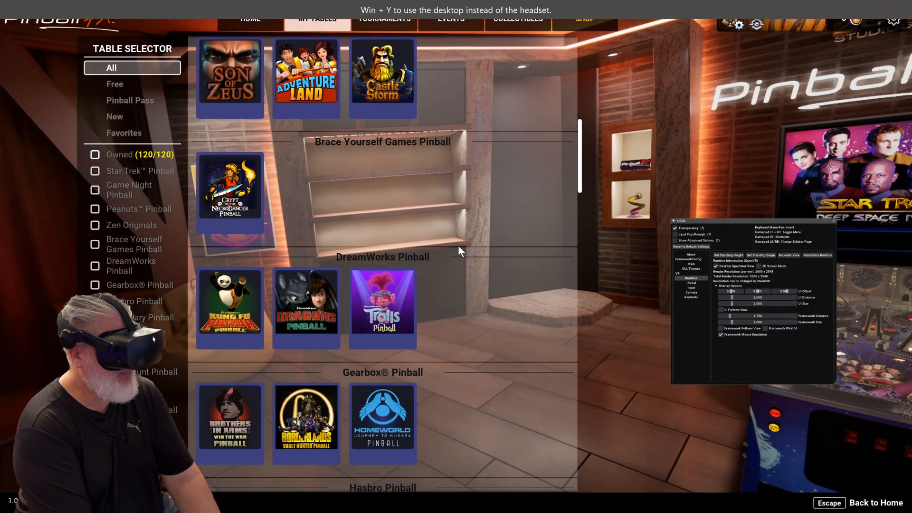
pyautogui.scroll(-3)
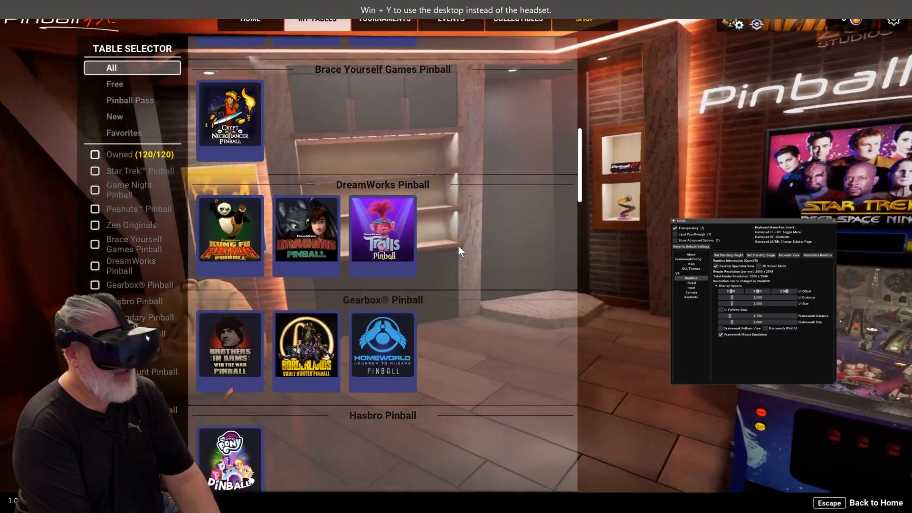
pyautogui.scroll(-3)
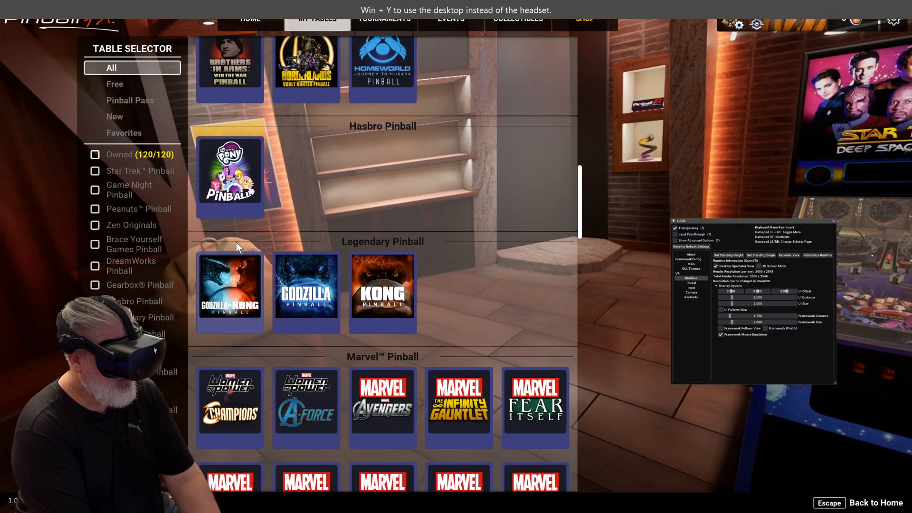
pyautogui.click(231, 291)
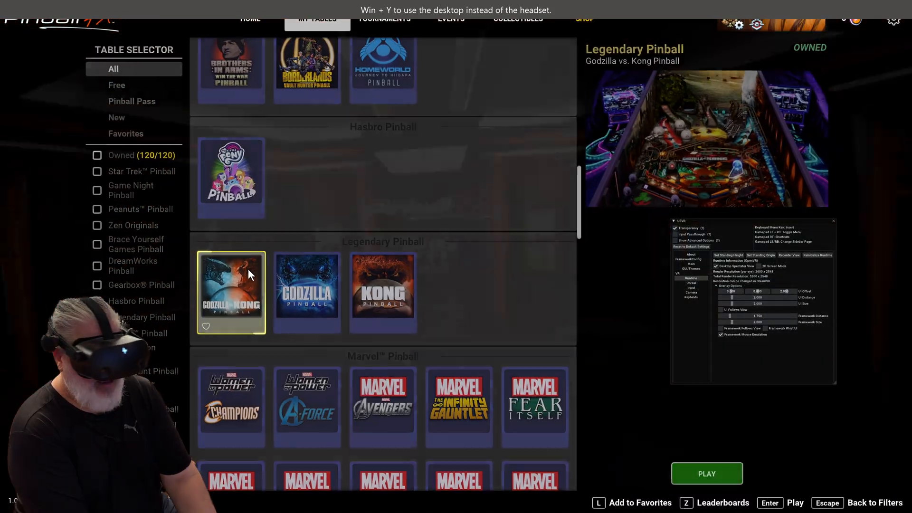
pyautogui.click(707, 474)
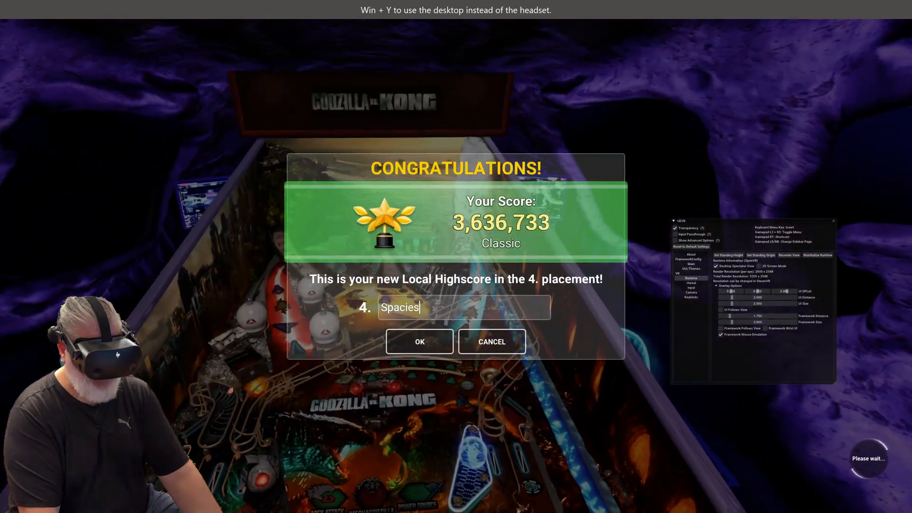
# Confirm the name for the 3,636,733-point fourth-place high score.
pyautogui.click(419, 341)
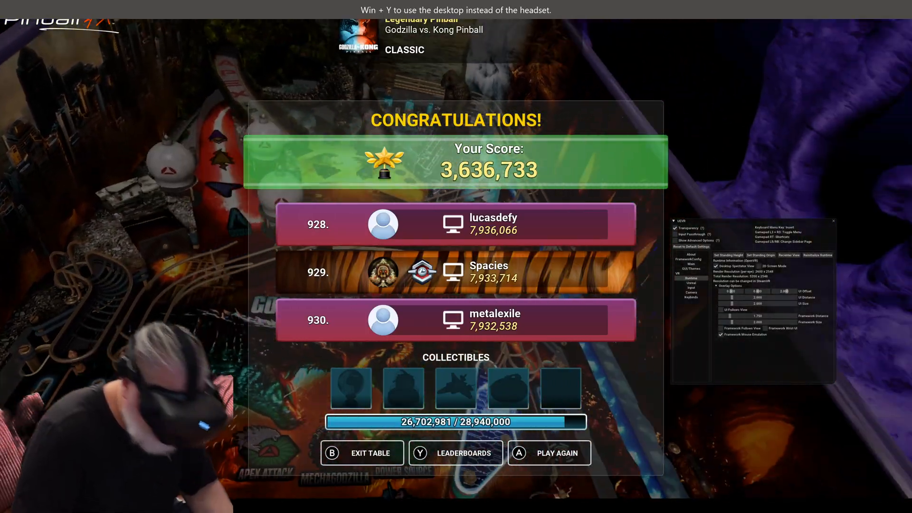
# Dismiss the results screen showing the 3,636,733 score and leaderboard ranks.
pyautogui.click(548, 453)
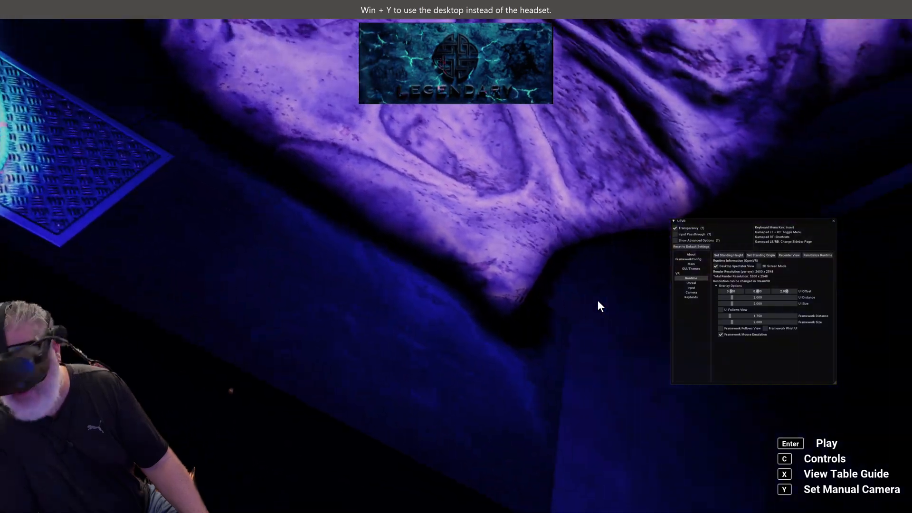
# Play from the Godzilla vs. Kong intro screen to start loading the table.
pyautogui.press('enter')
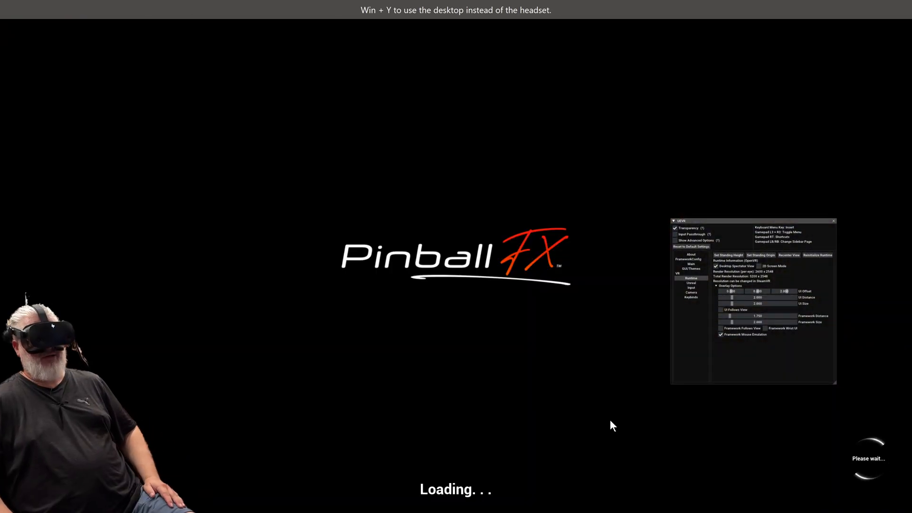